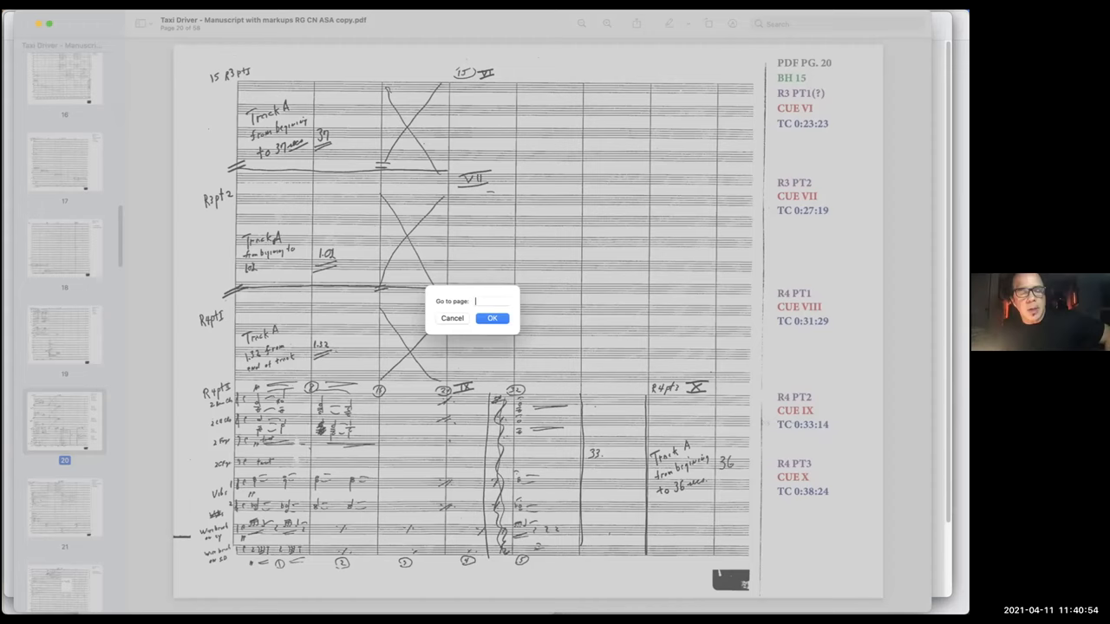
# Confirm the Go to Page dialog to jump to page 43 of the score.
pyautogui.click(492, 318)
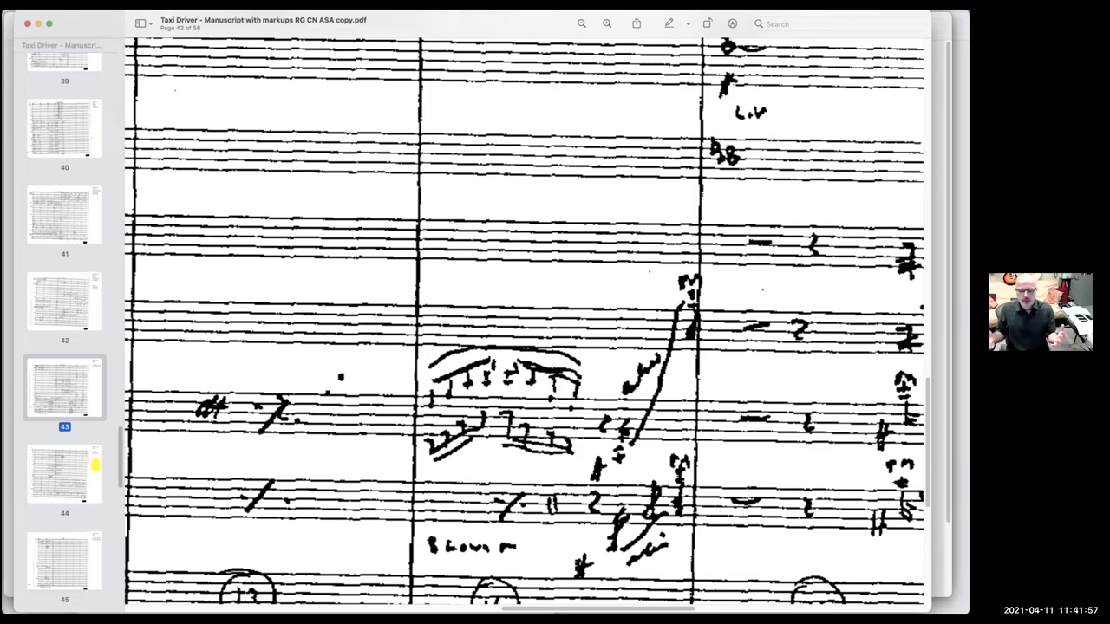
# Scroll down page 43 to bring harp glissandi measures 13–15 into view.
pyautogui.scroll(-3)
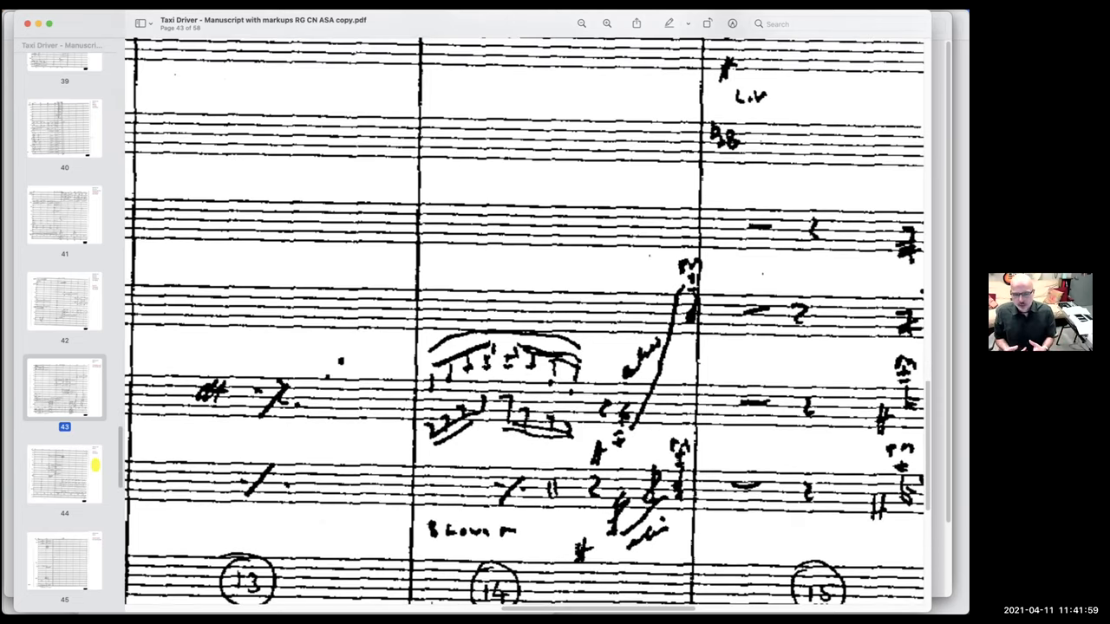